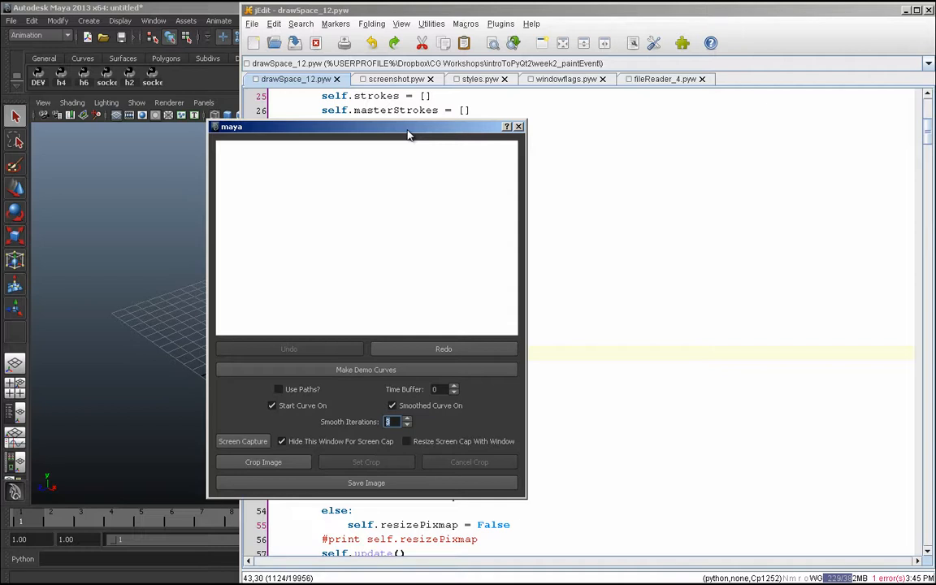
{"action": "mouse_move", "coordinate": [407, 187]}
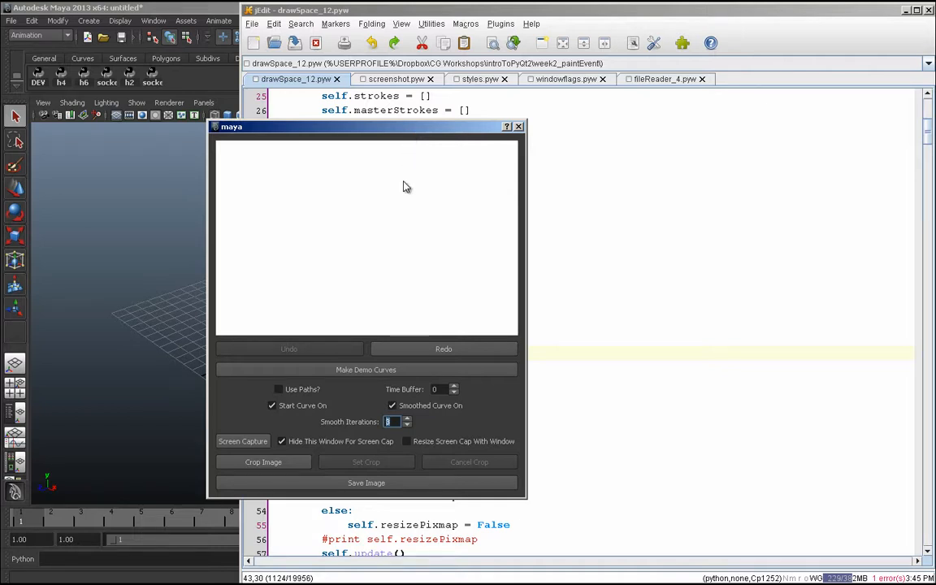
{"action": "mouse_move", "coordinate": [400, 250]}
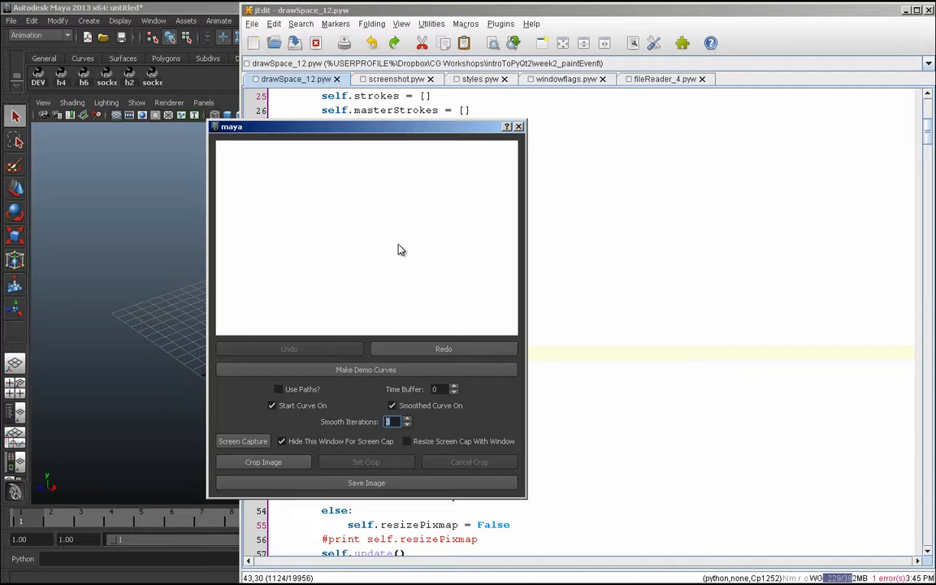
{"action": "mouse_move", "coordinate": [397, 359]}
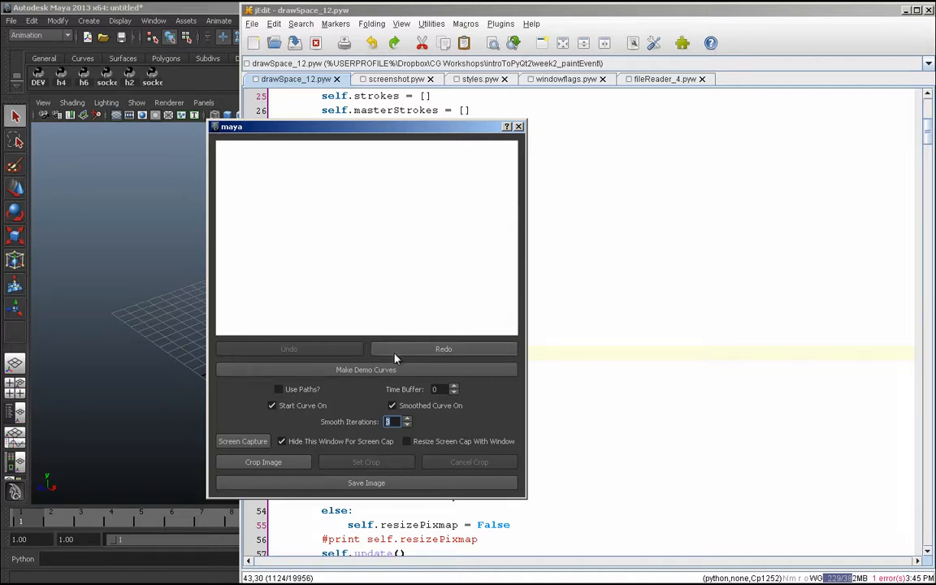
{"action": "mouse_move", "coordinate": [398, 390]}
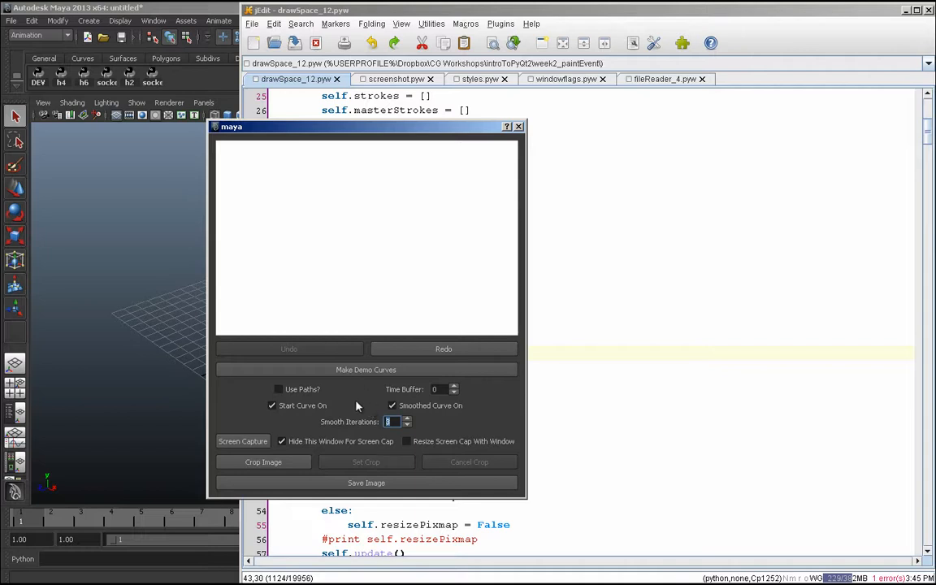
{"action": "mouse_move", "coordinate": [372, 396]}
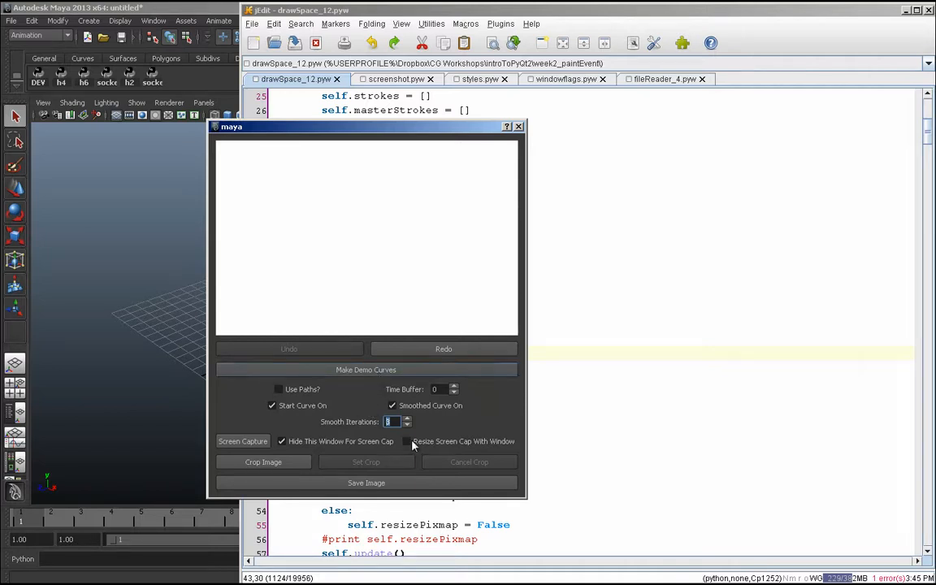
Step: Generate the demo triangle and rectangle shapes, raise their smoothing, then clear the canvas
{"action": "left_click", "coordinate": [366, 370]}
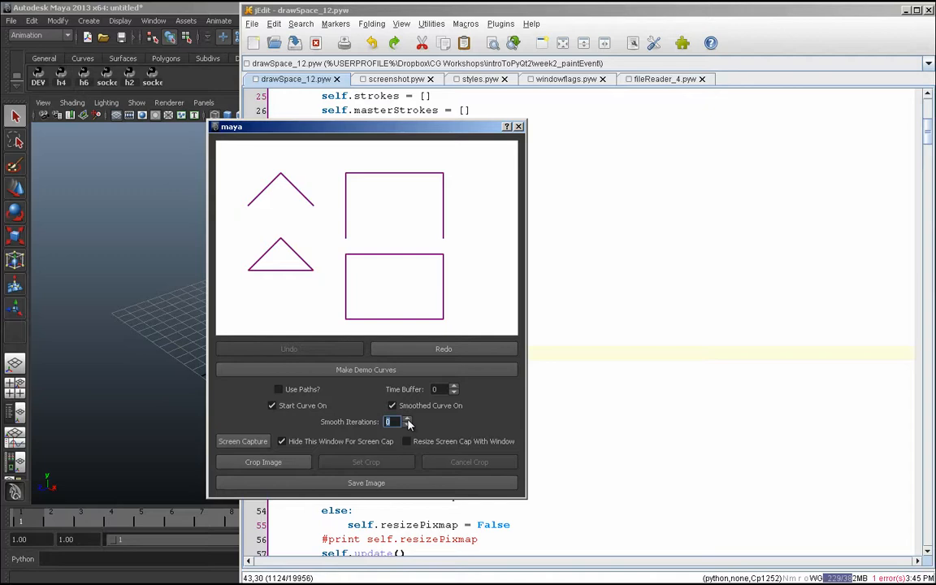
{"action": "left_click", "coordinate": [406, 419]}
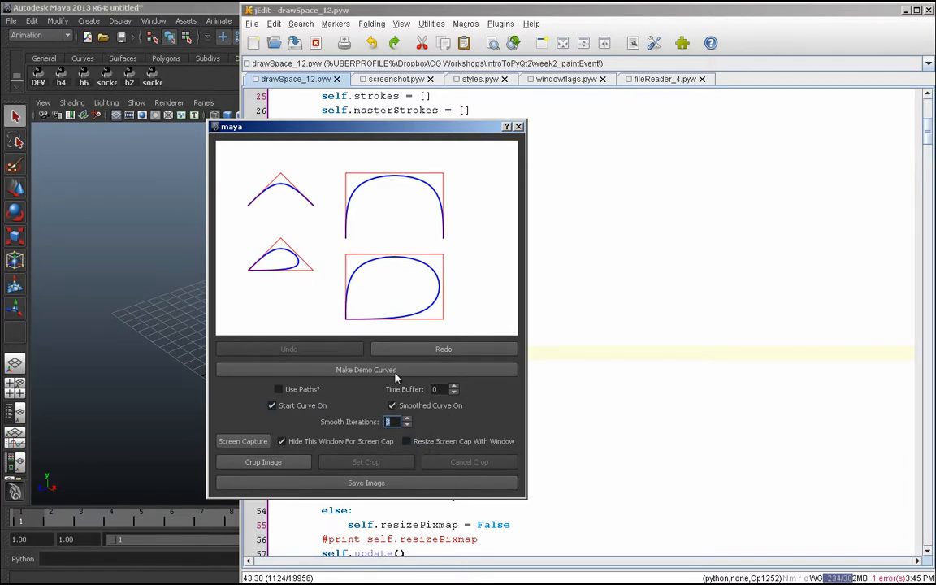
{"action": "left_click", "coordinate": [289, 347]}
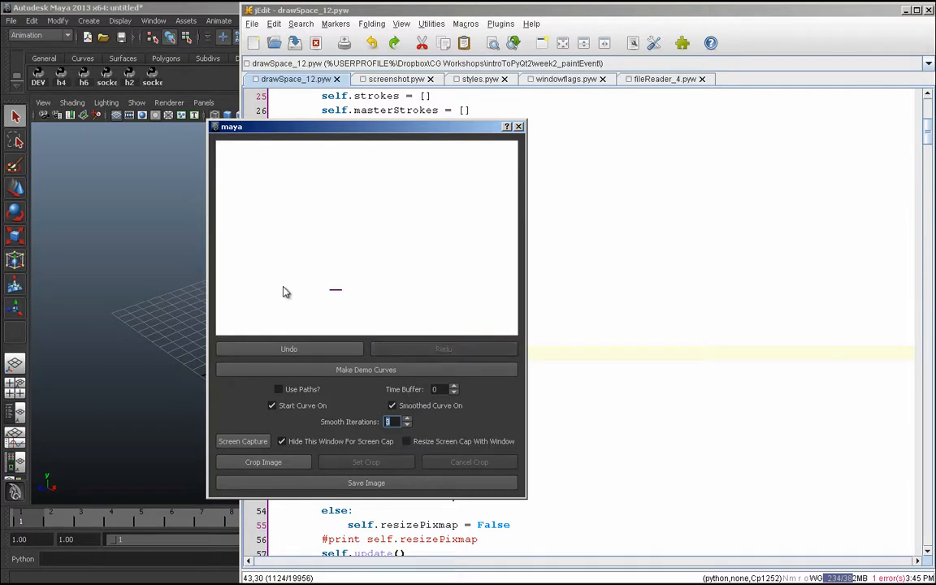
Step: Sketch freehand looping strokes on the blank canvas and change the Smooth Iterations value
{"action": "left_click", "coordinate": [289, 348]}
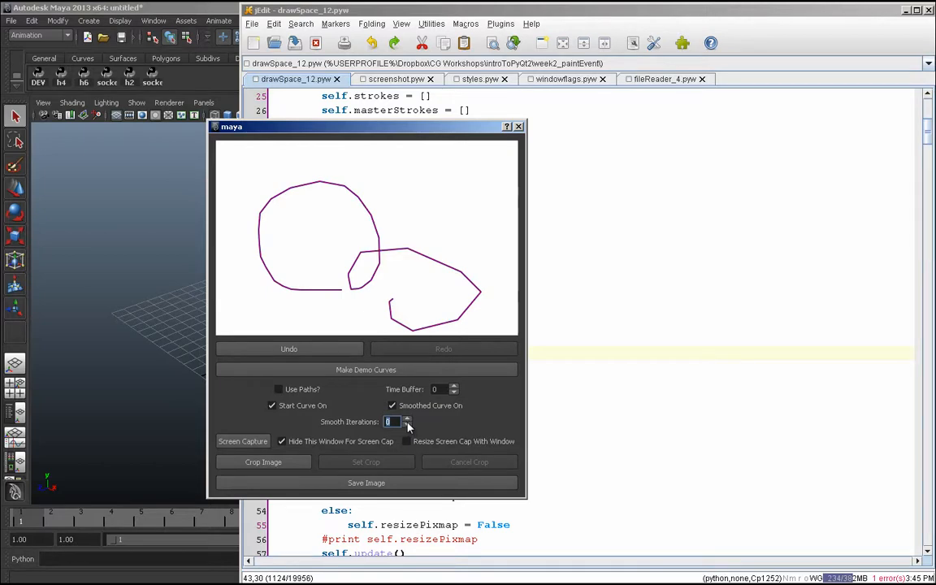
{"action": "left_click", "coordinate": [518, 127]}
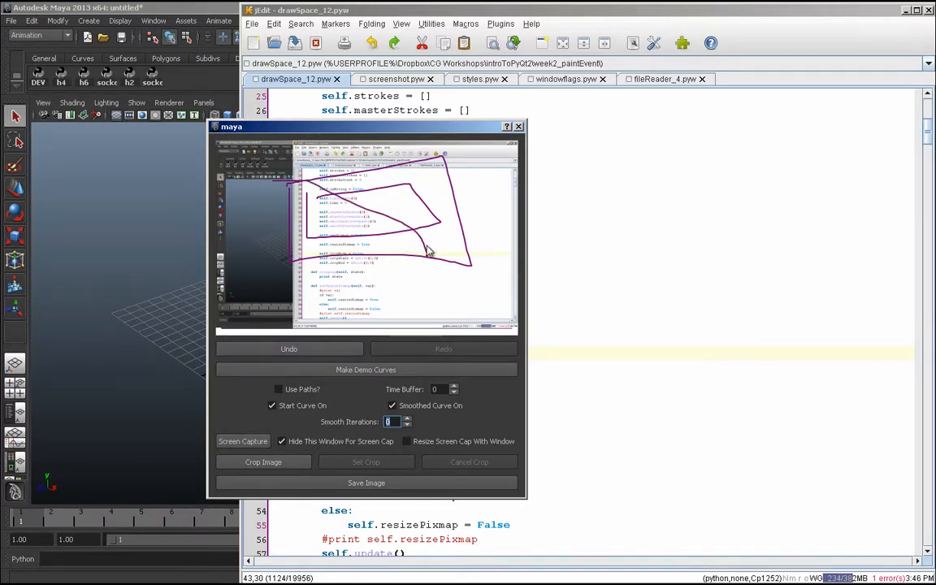
{"action": "mouse_move", "coordinate": [487, 312]}
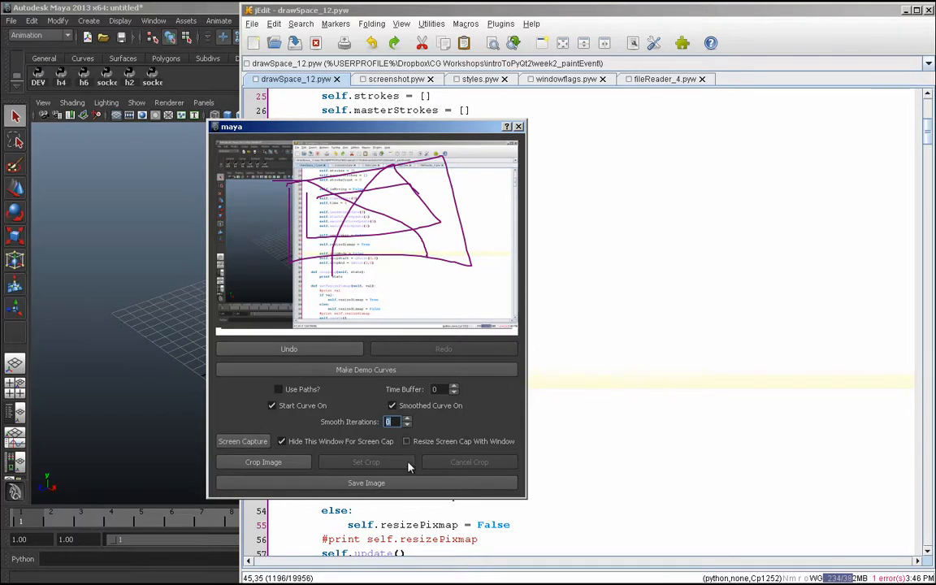
{"action": "mouse_move", "coordinate": [519, 256]}
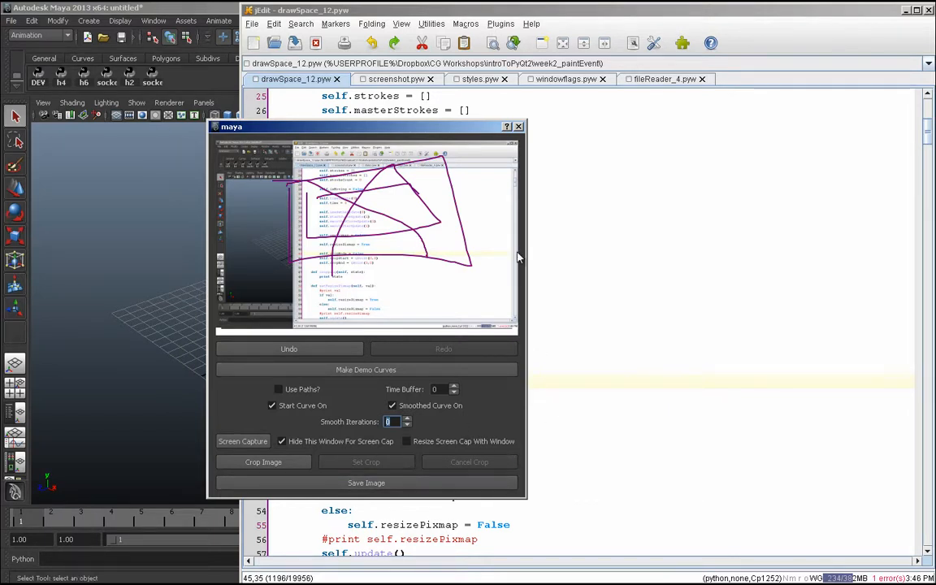
Step: Enable Resize Screen Cap With Window so the captured screenshot scales with the window
{"action": "left_click", "coordinate": [406, 442]}
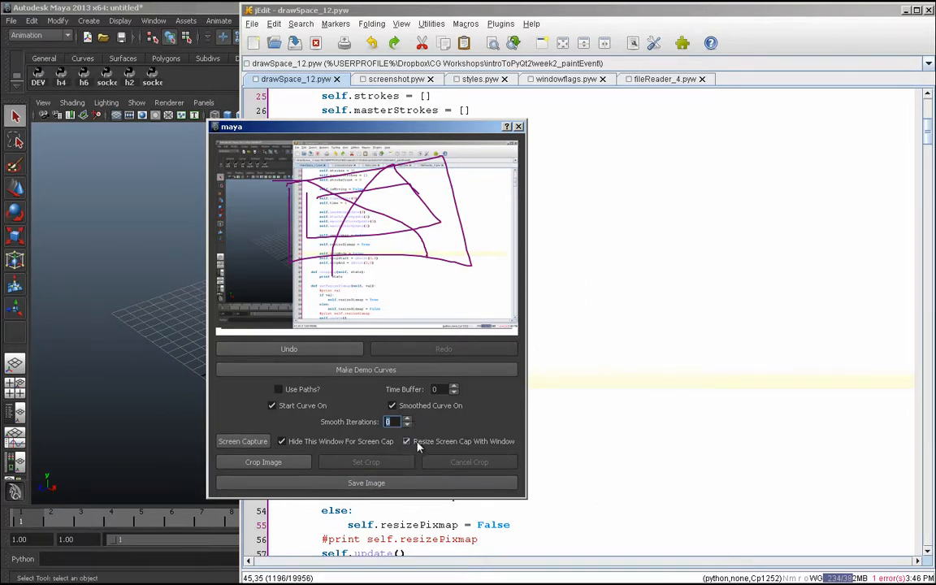
Step: Enlarge the drawing window, undo the earlier strokes and draw new long strokes across the screenshot
{"action": "left_click", "coordinate": [407, 442]}
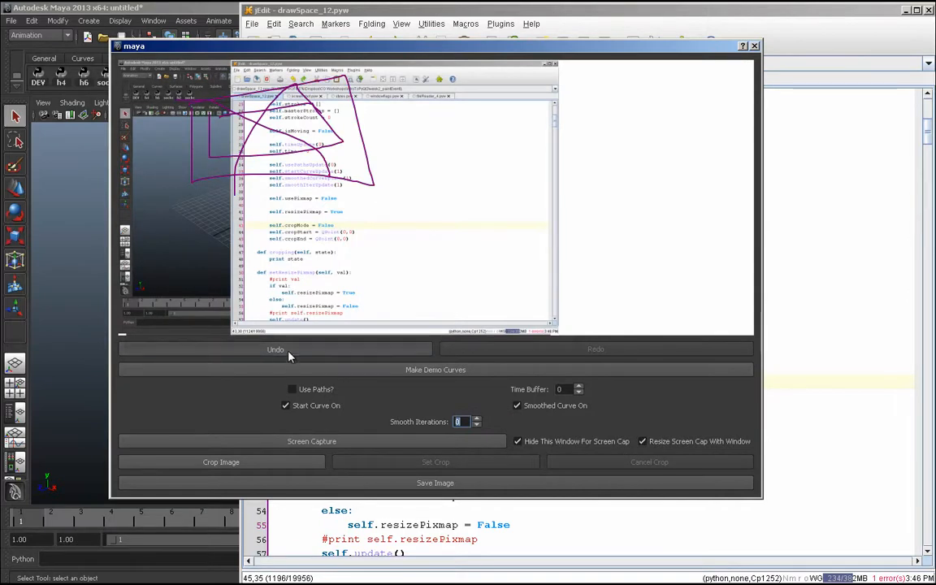
{"action": "left_click", "coordinate": [274, 348]}
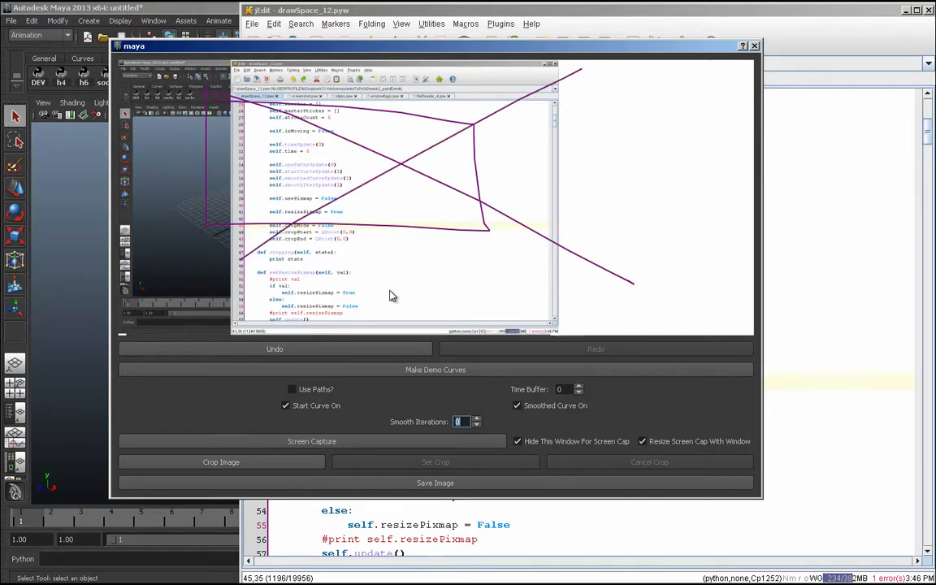
{"action": "left_click", "coordinate": [275, 348]}
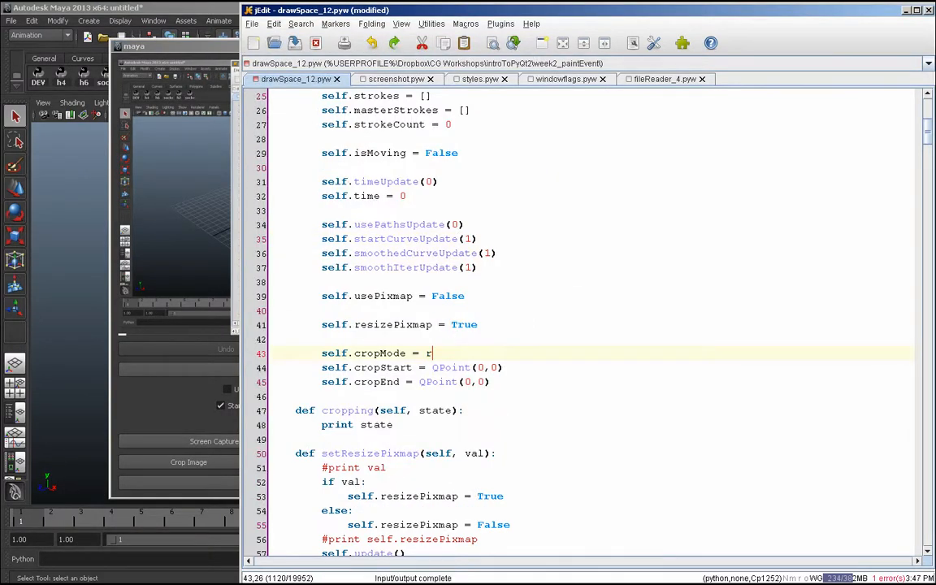
Step: Set self.cropMode to True in drawSpace_12.pyw
{"action": "type", "text": "rue"}
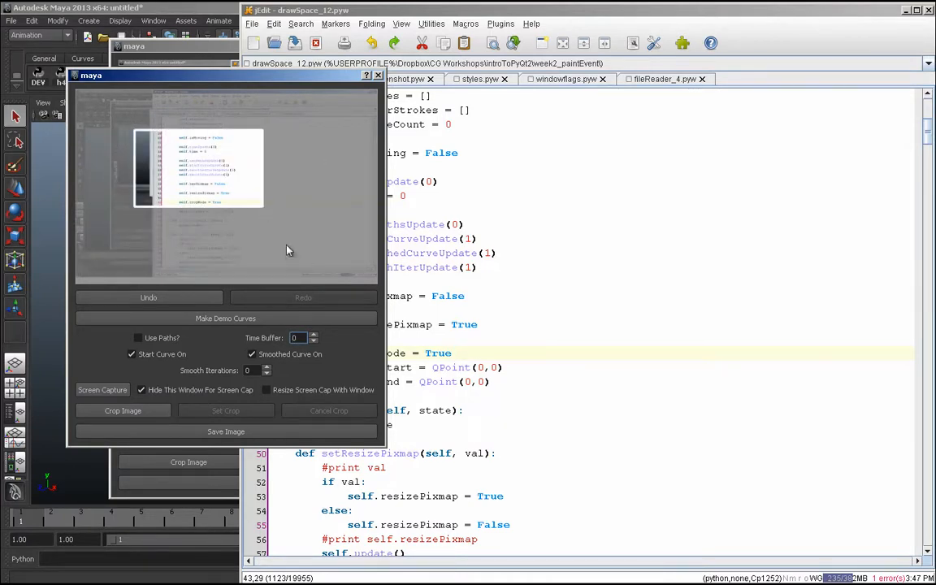
{"action": "mouse_move", "coordinate": [80, 182]}
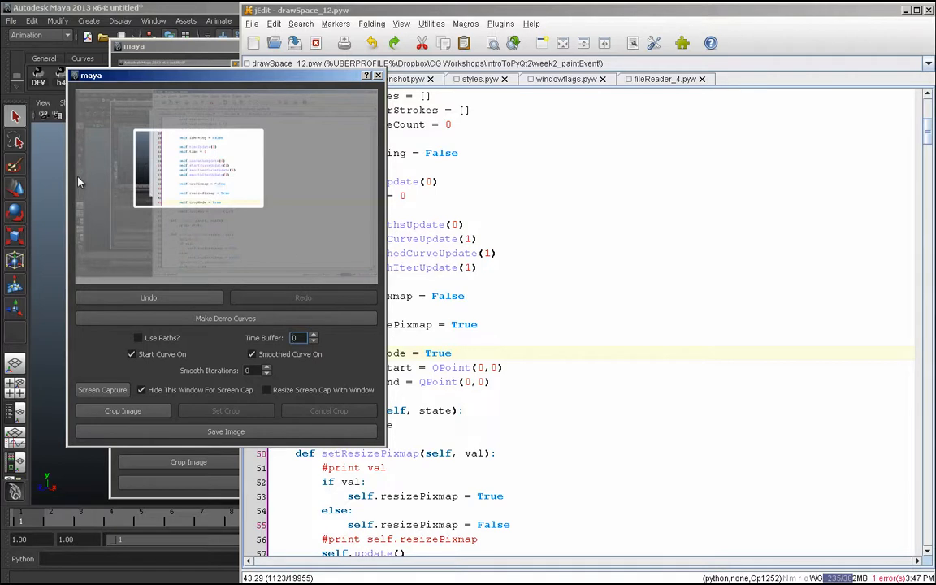
{"action": "mouse_move", "coordinate": [224, 172]}
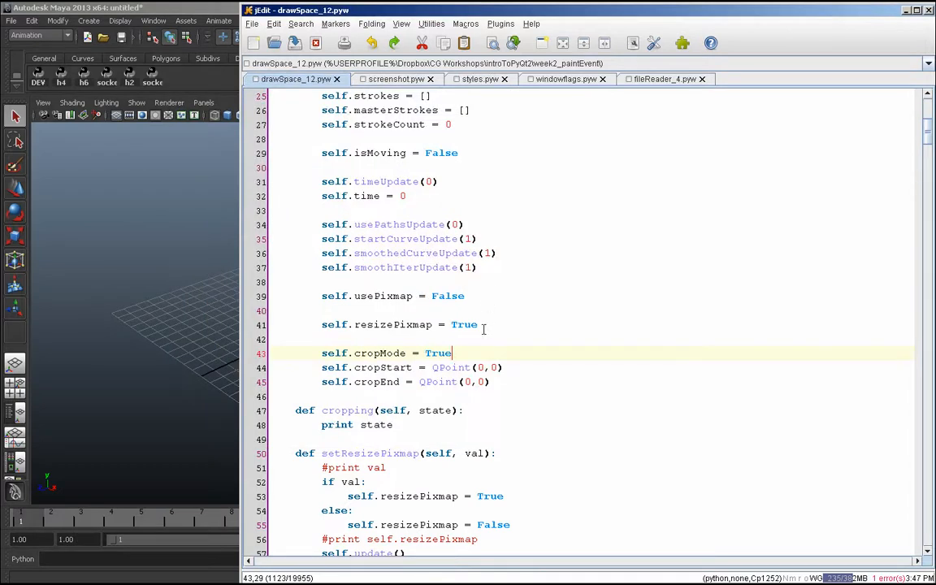
Step: Set cropMode to False, keep the window visible for capture, and capture the screen showing the window
{"action": "type", "text": "Fla"}
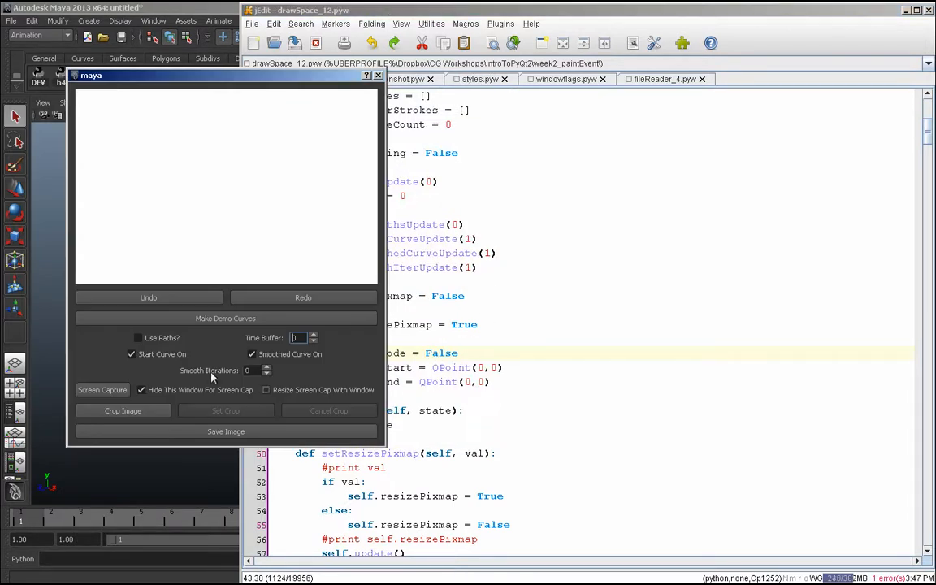
{"action": "left_click", "coordinate": [102, 389]}
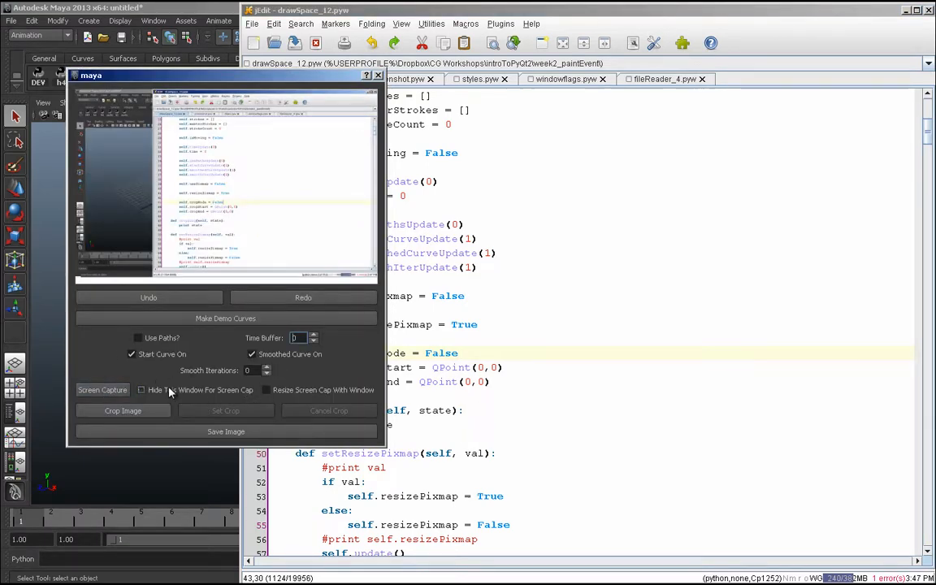
{"action": "left_click", "coordinate": [102, 390]}
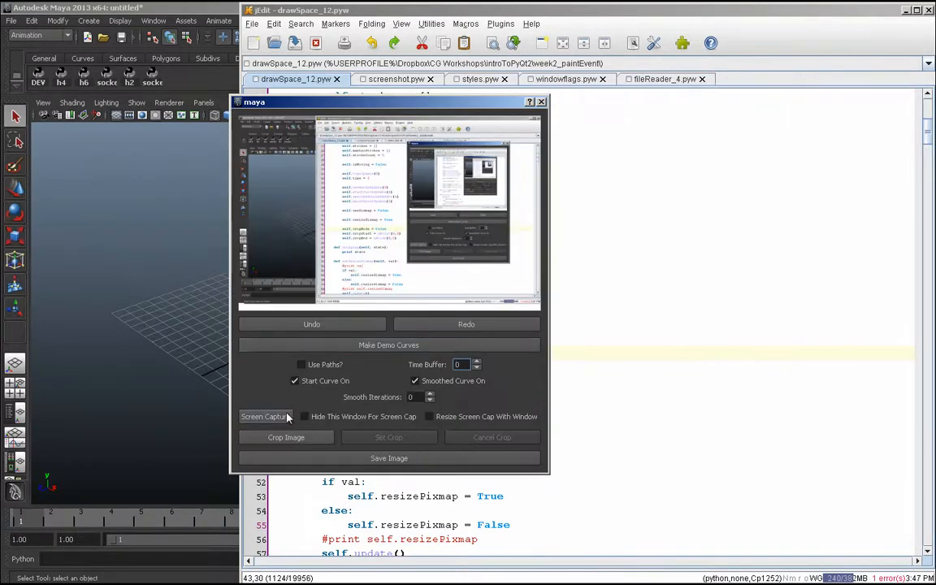
{"action": "left_click", "coordinate": [267, 416]}
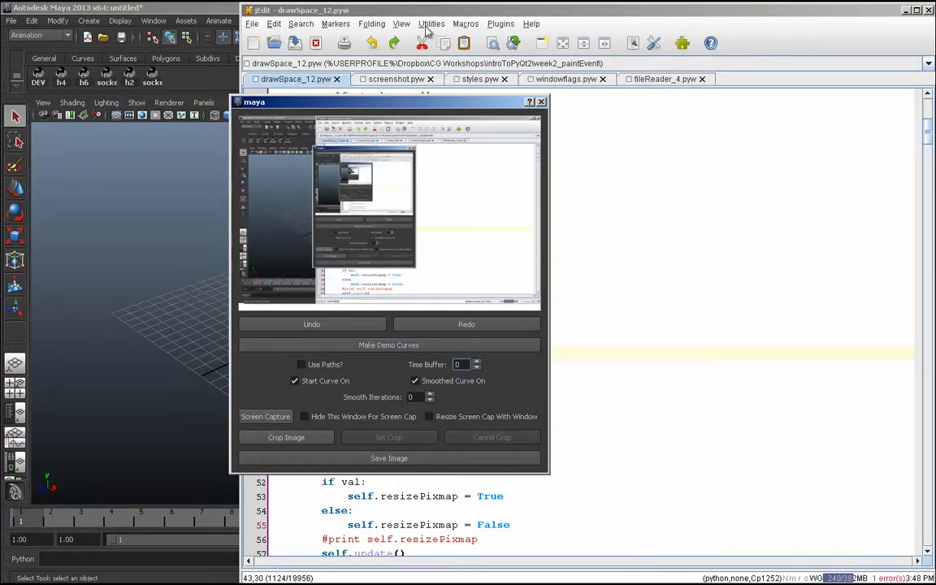